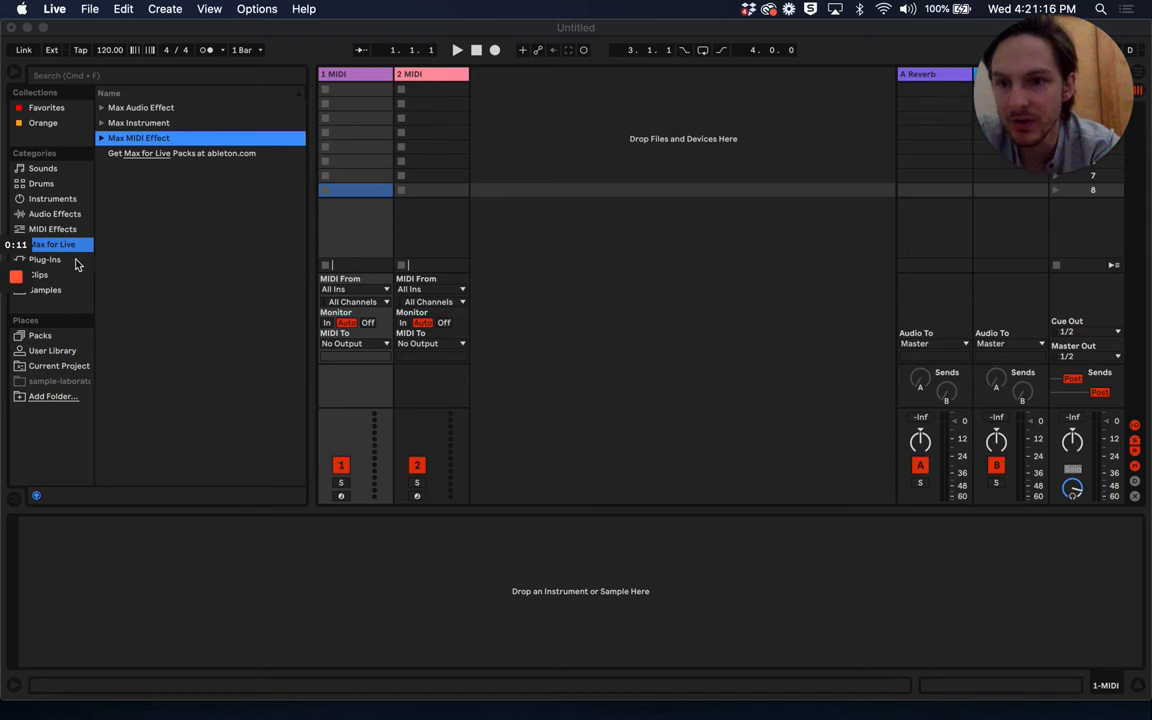
Step: Browse Plug-Ins > VST3 > Scale Navigator, LLC and select ScaleNavigatorMIDIVST
click(44, 259)
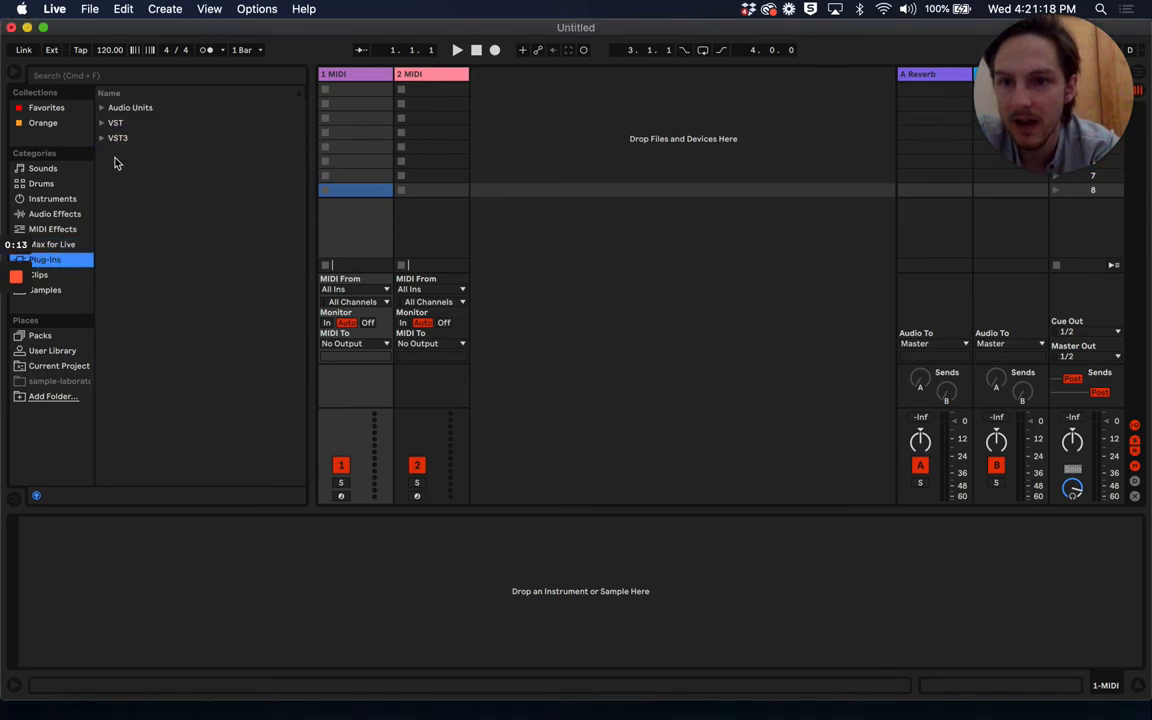
click(117, 138)
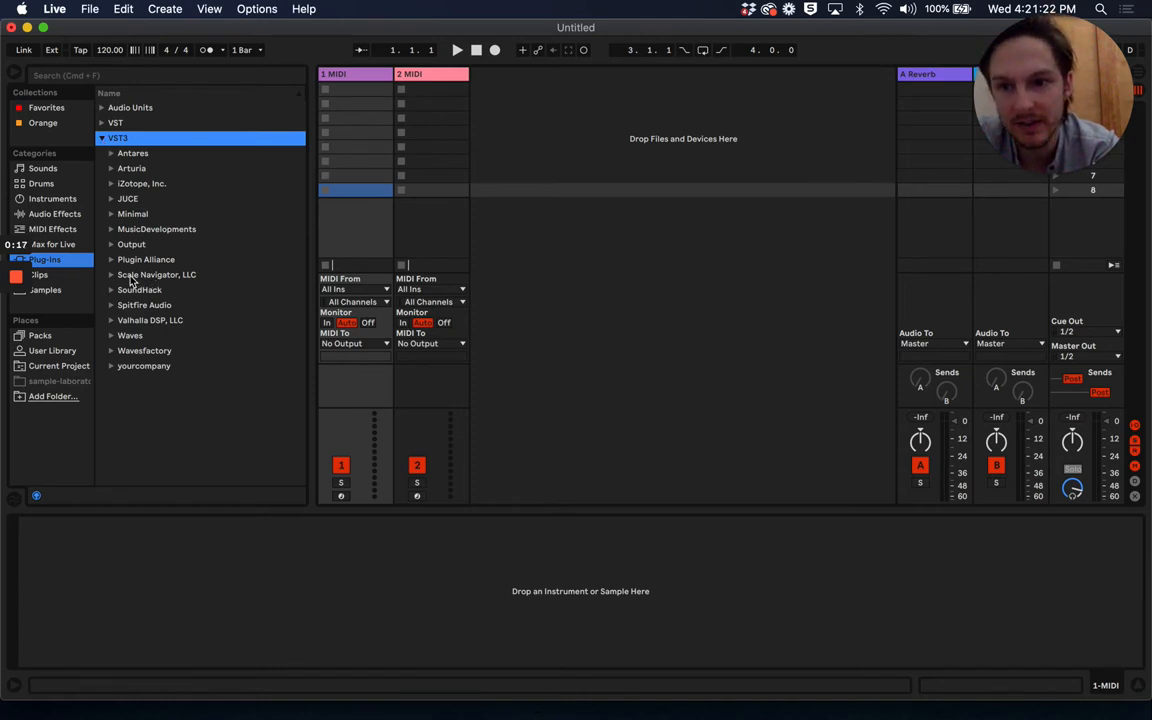
click(157, 275)
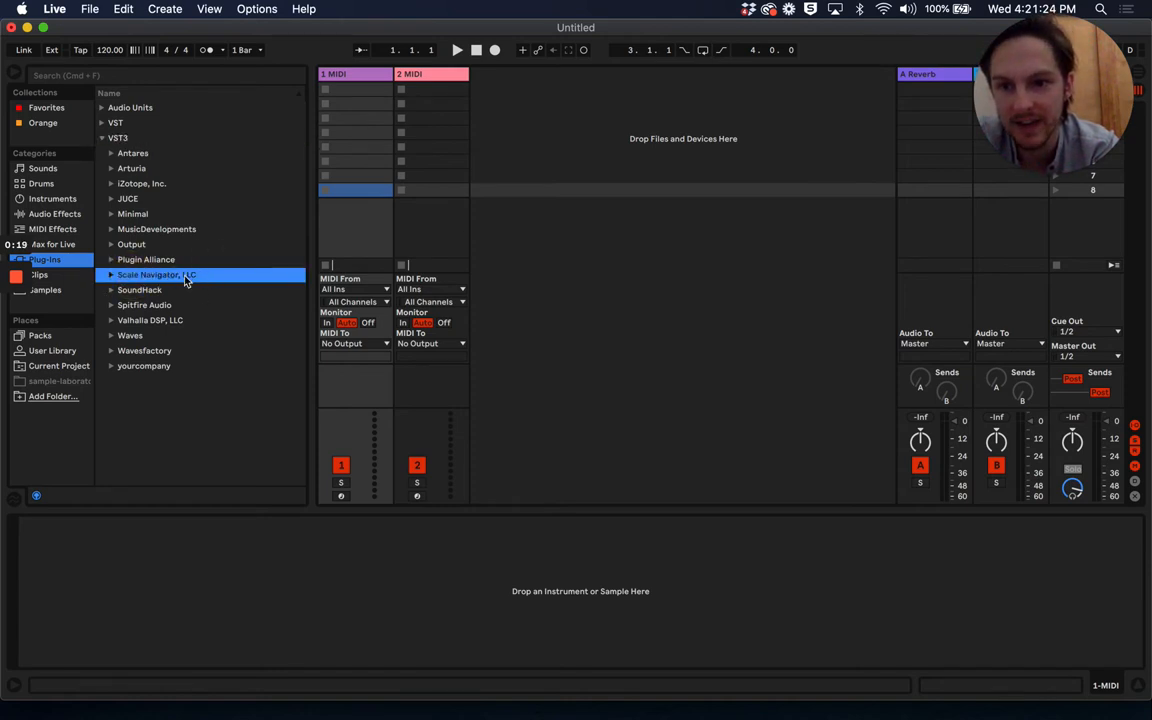
click(111, 275)
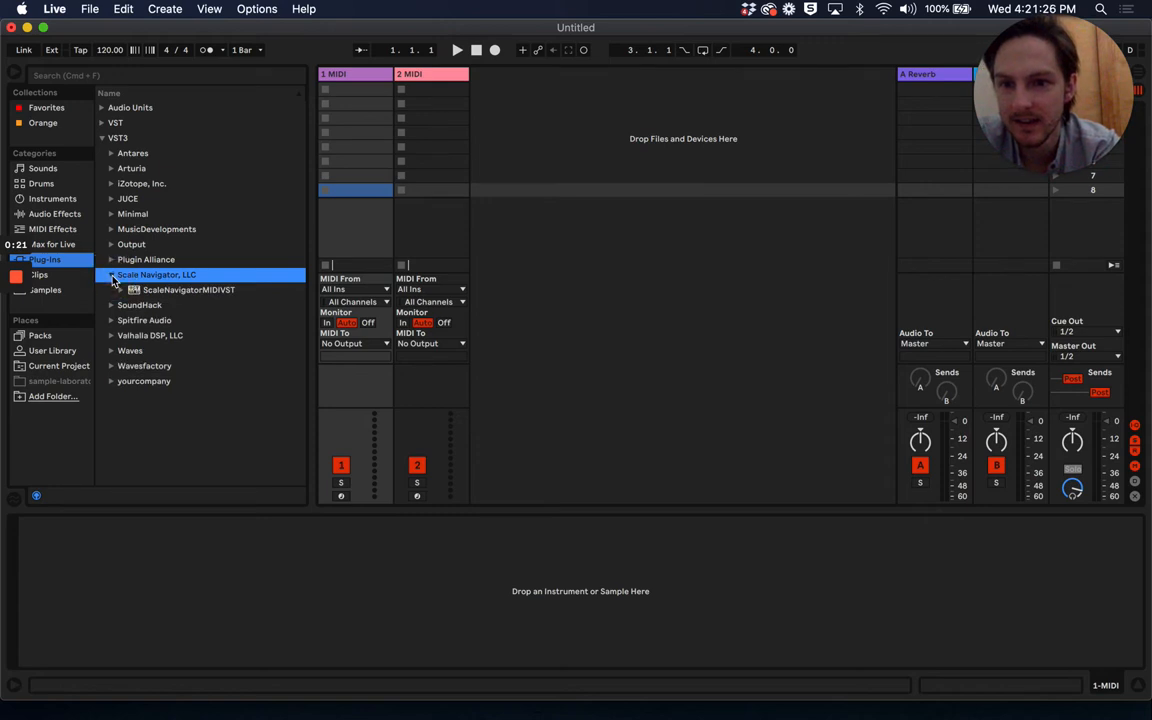
click(188, 289)
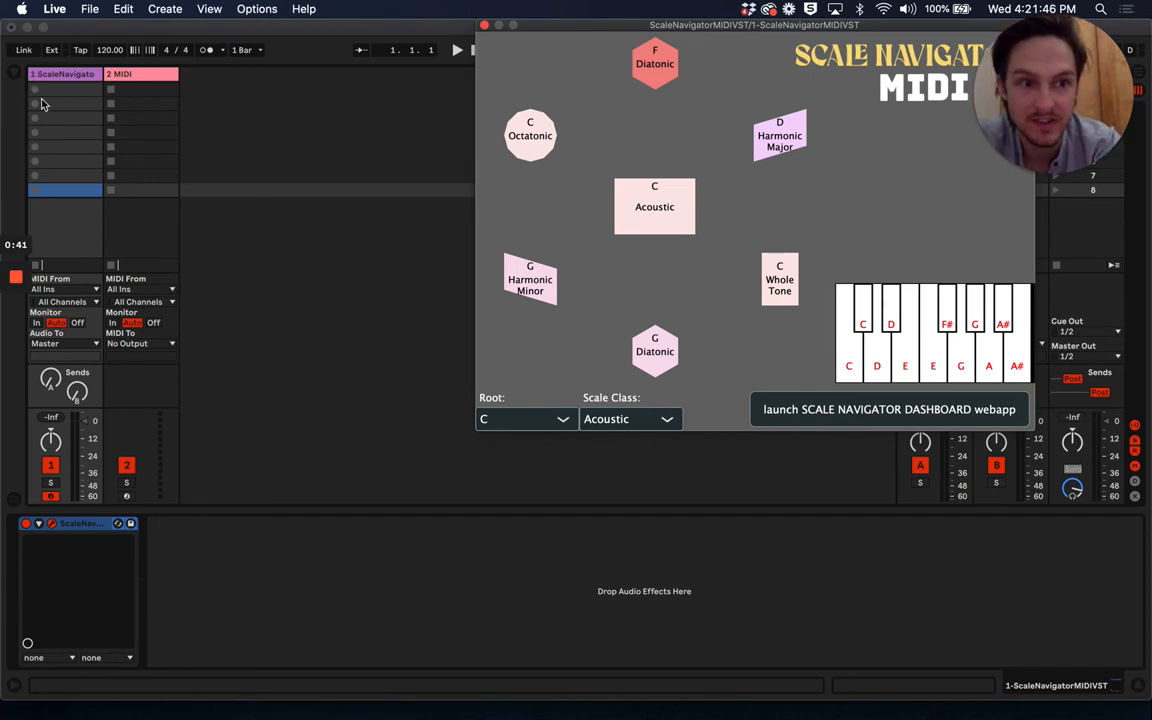
mouse_move(93, 397)
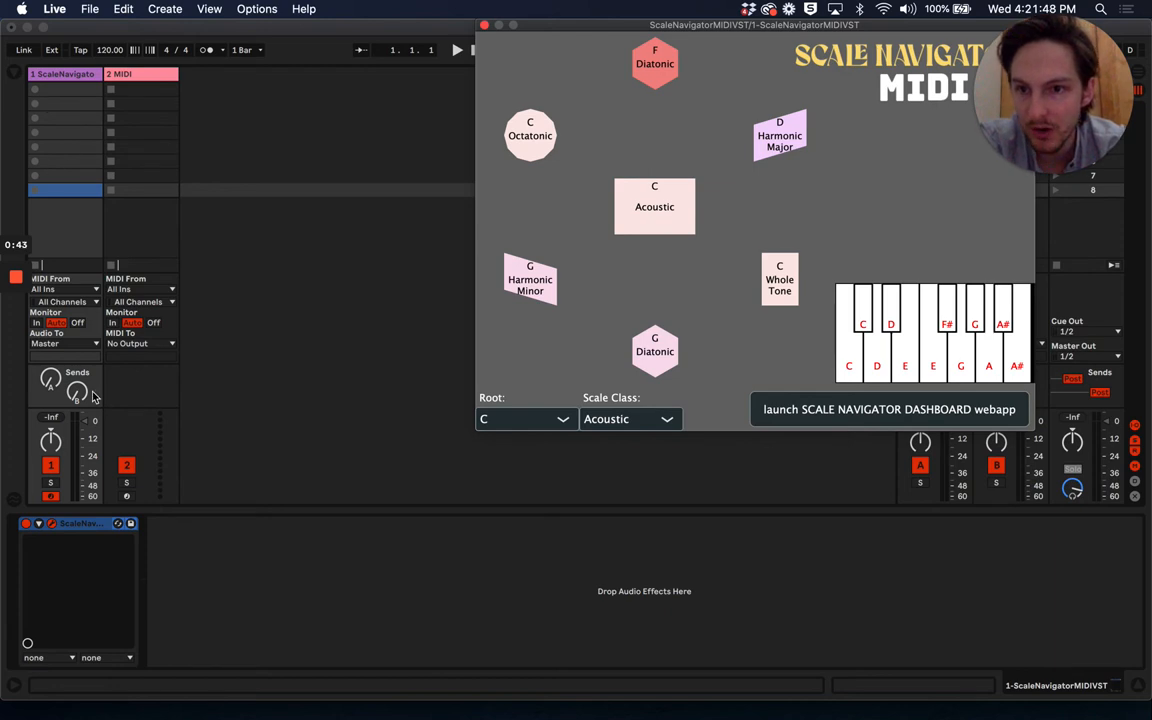
mouse_move(95, 280)
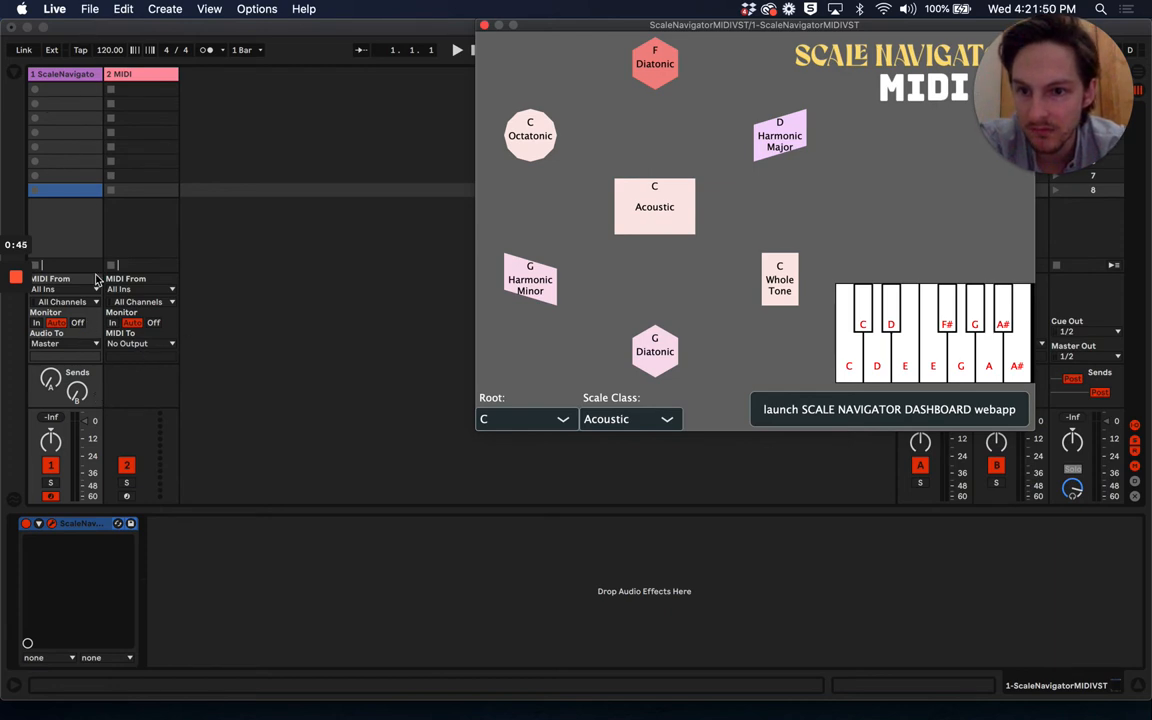
mouse_move(75, 293)
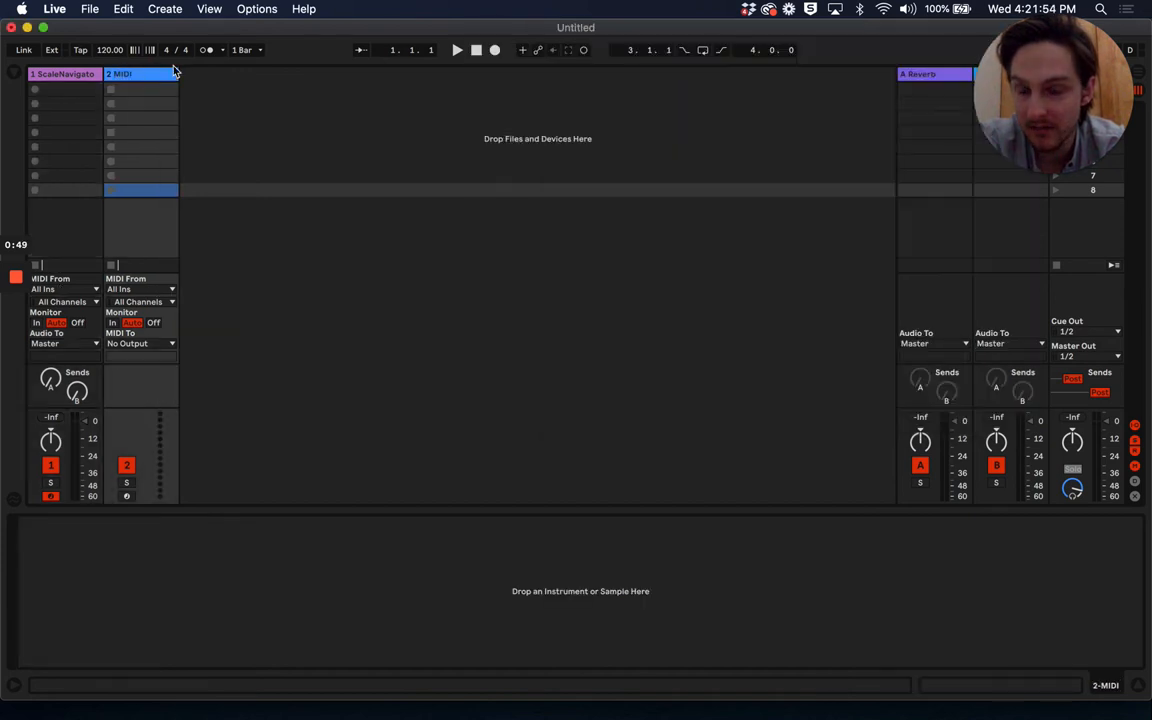
Step: Load the Operator synth from Instruments onto track 2
click(18, 78)
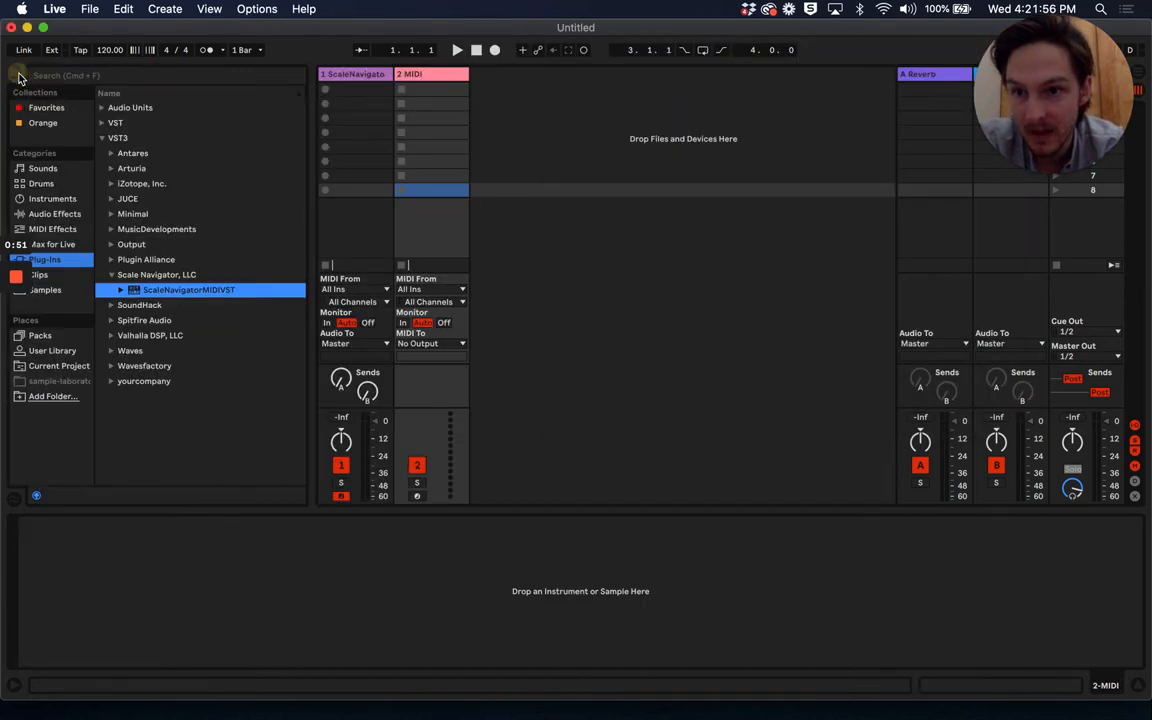
click(52, 198)
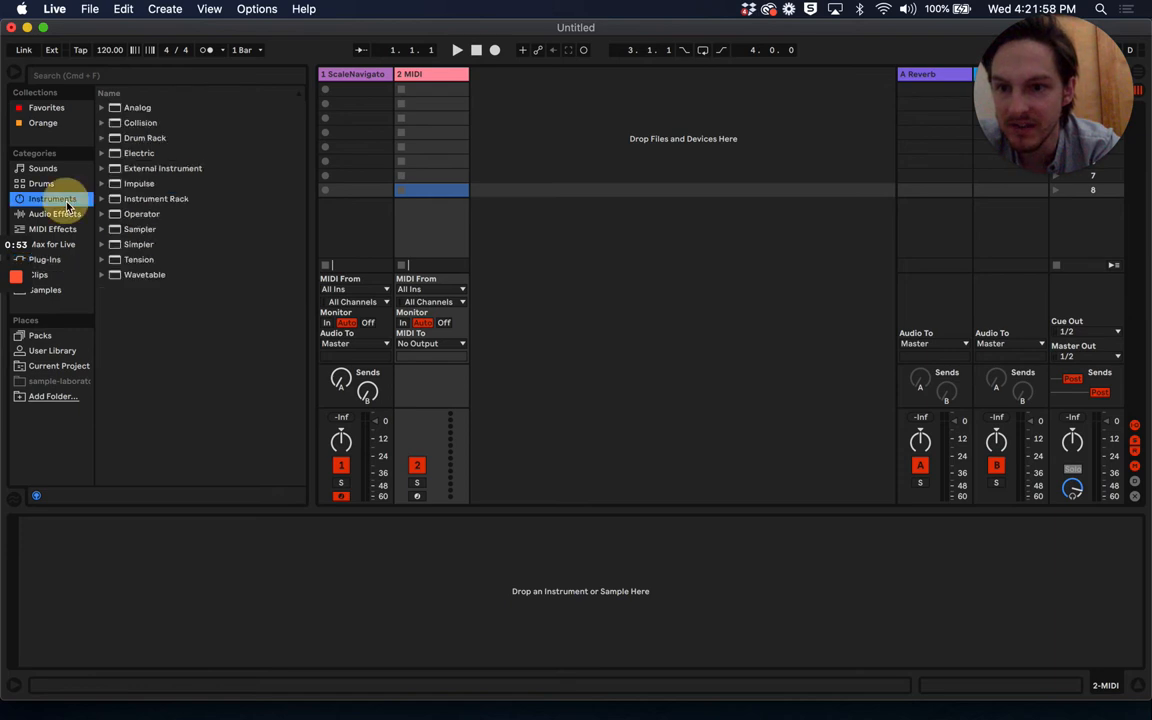
click(141, 213)
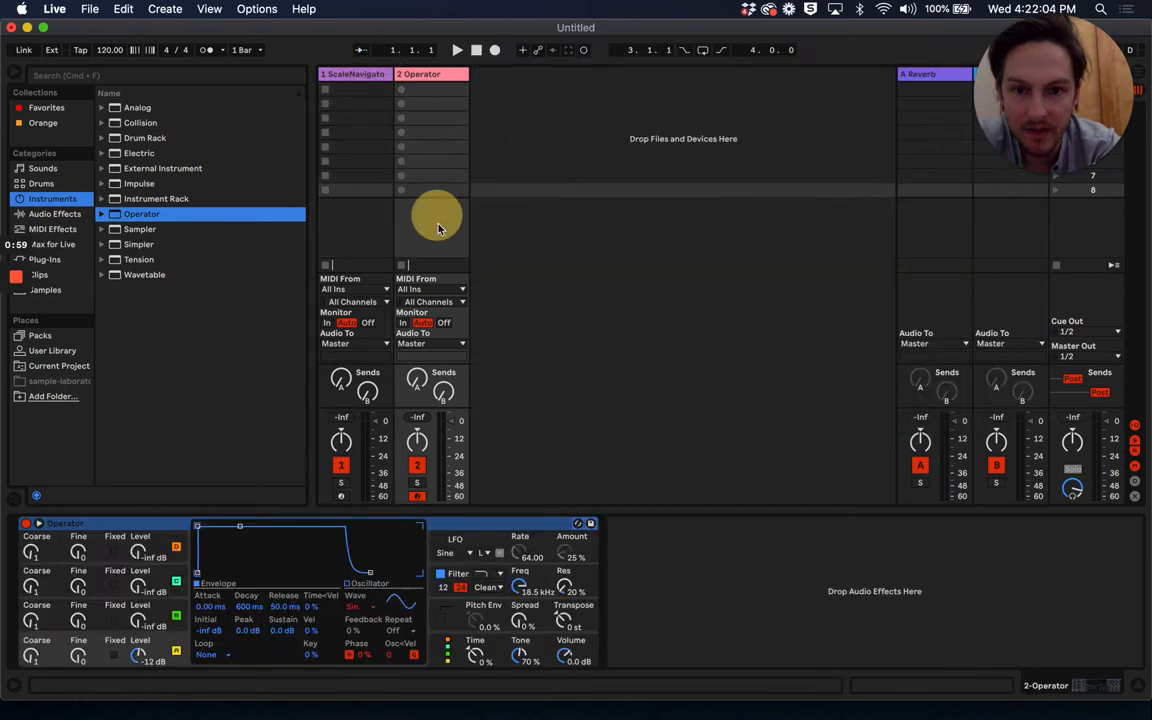
Step: Route track 2's MIDI From to 1-ScaleNavigatorMIDIVST, receiving the plug-in's output
click(430, 289)
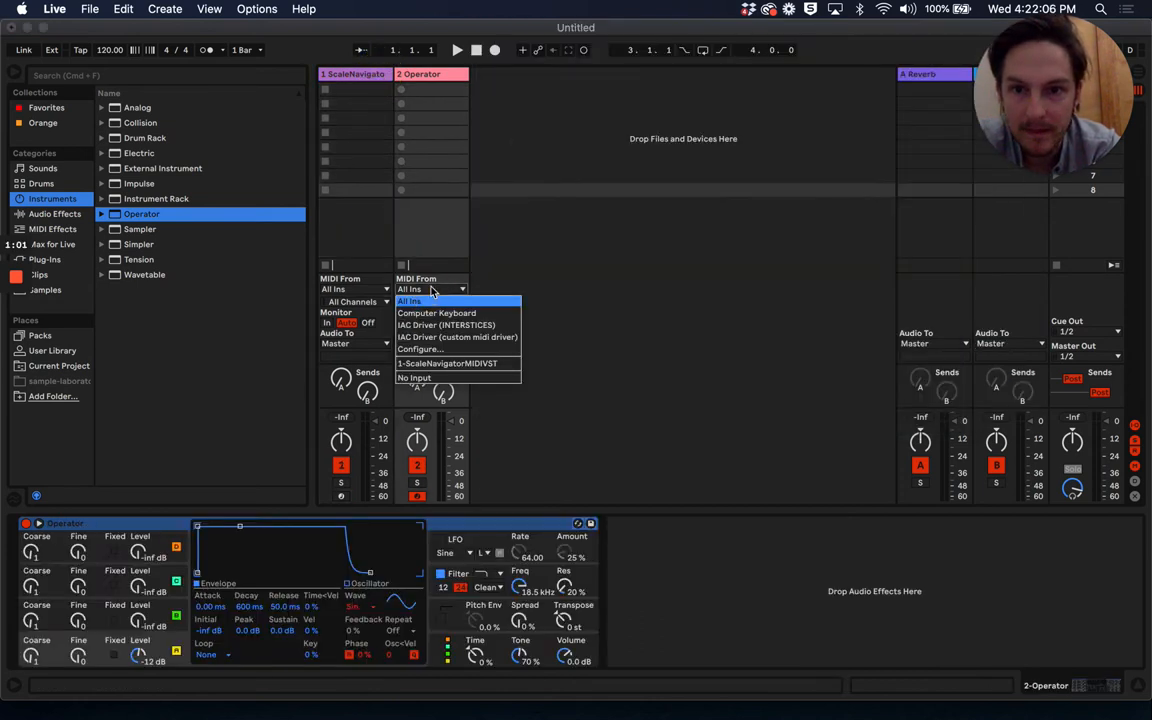
click(447, 363)
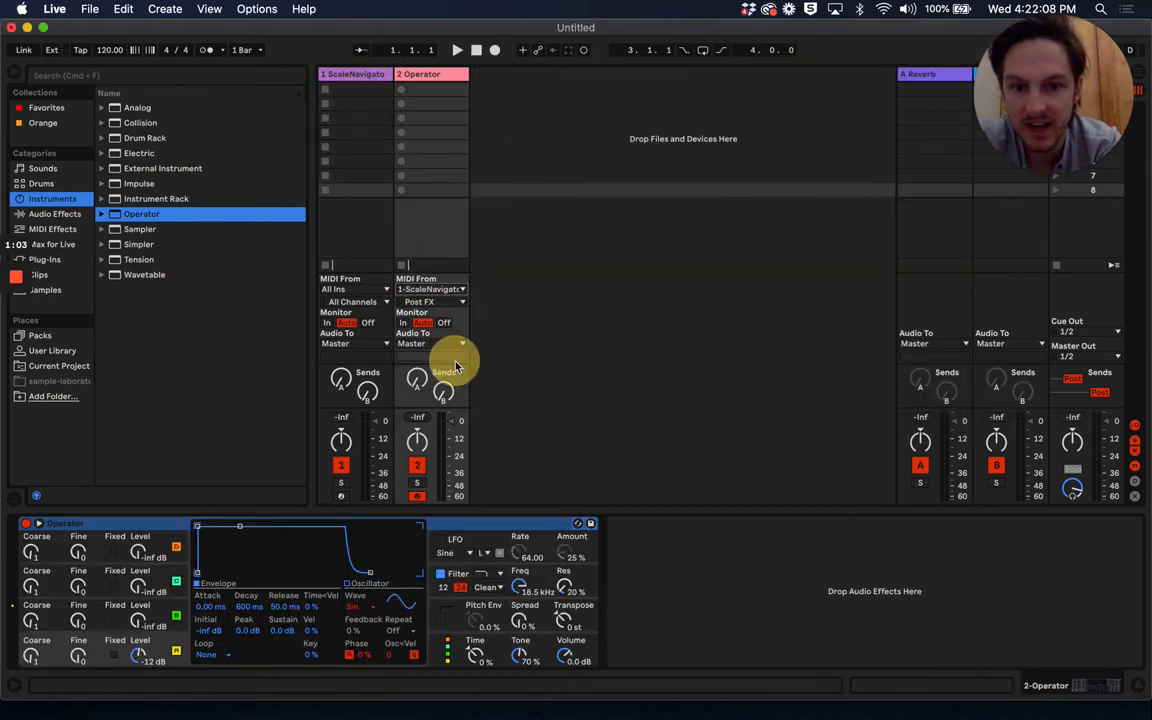
click(433, 302)
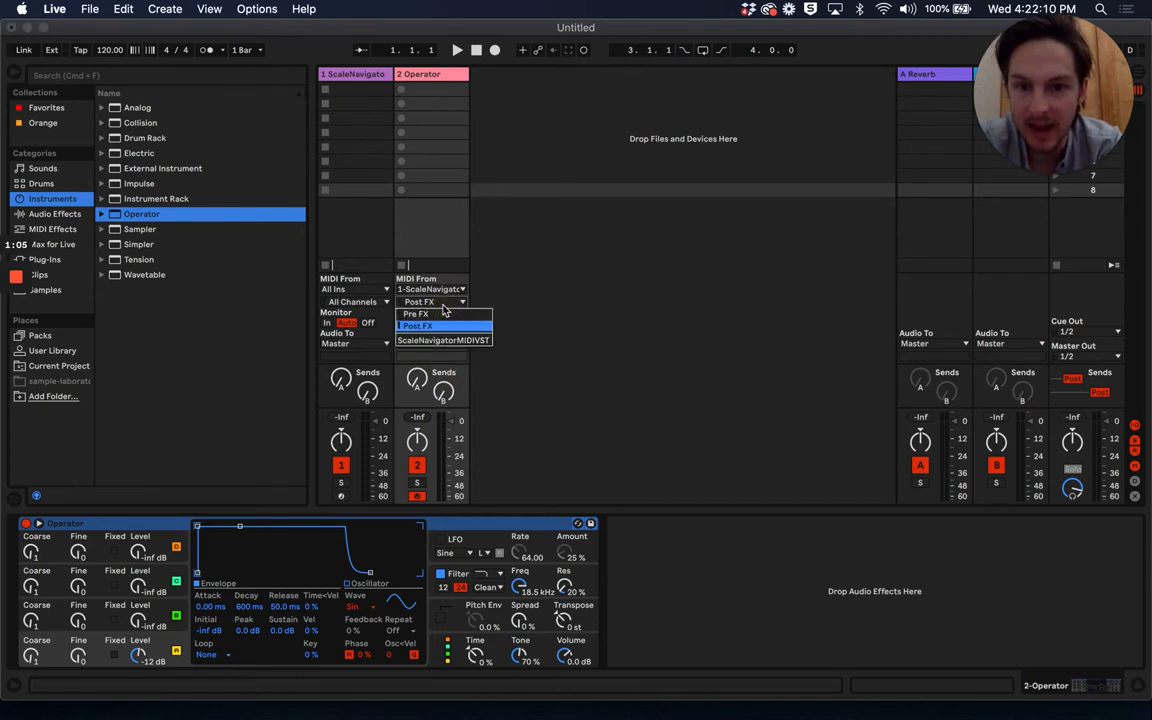
mouse_move(443, 340)
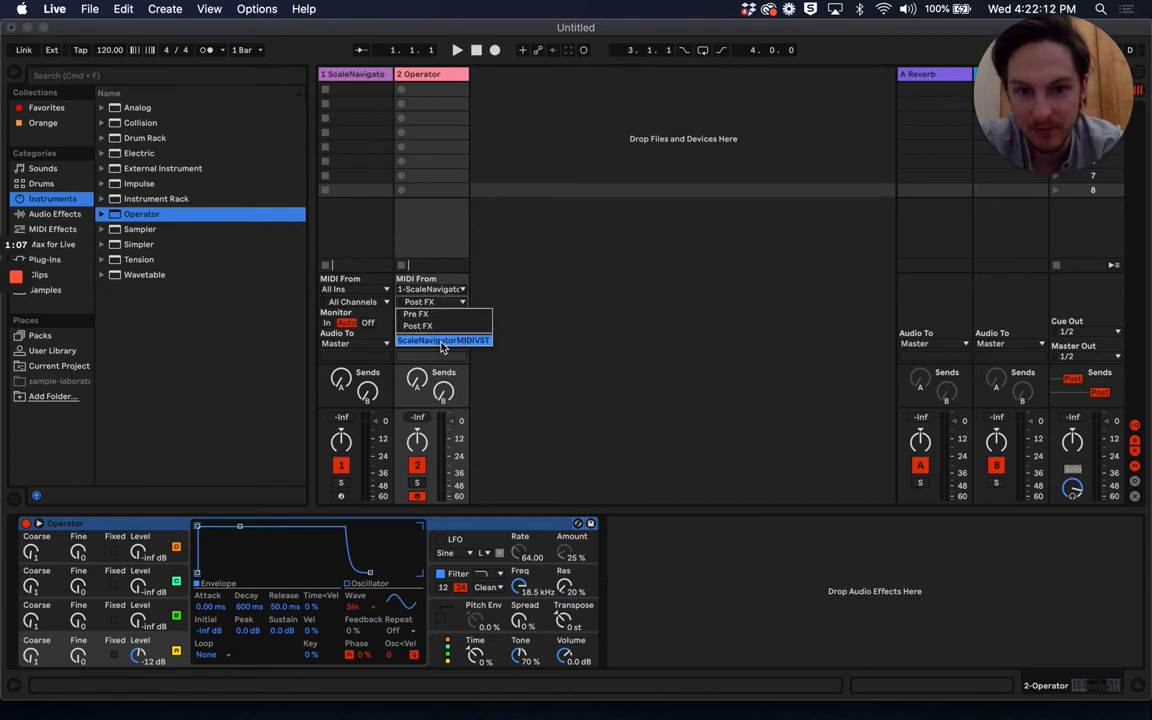
click(417, 325)
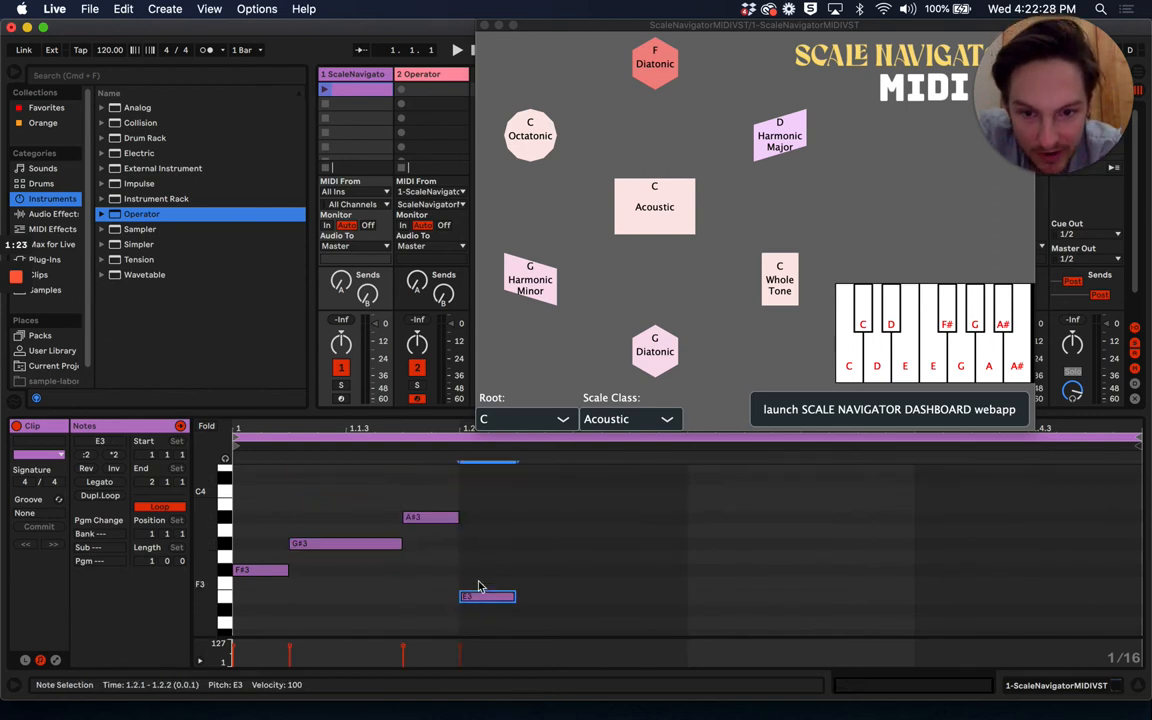
Step: Add E3 and a second A#3 to the track 1 riff in the piano roll
drag(487, 596, 543, 490)
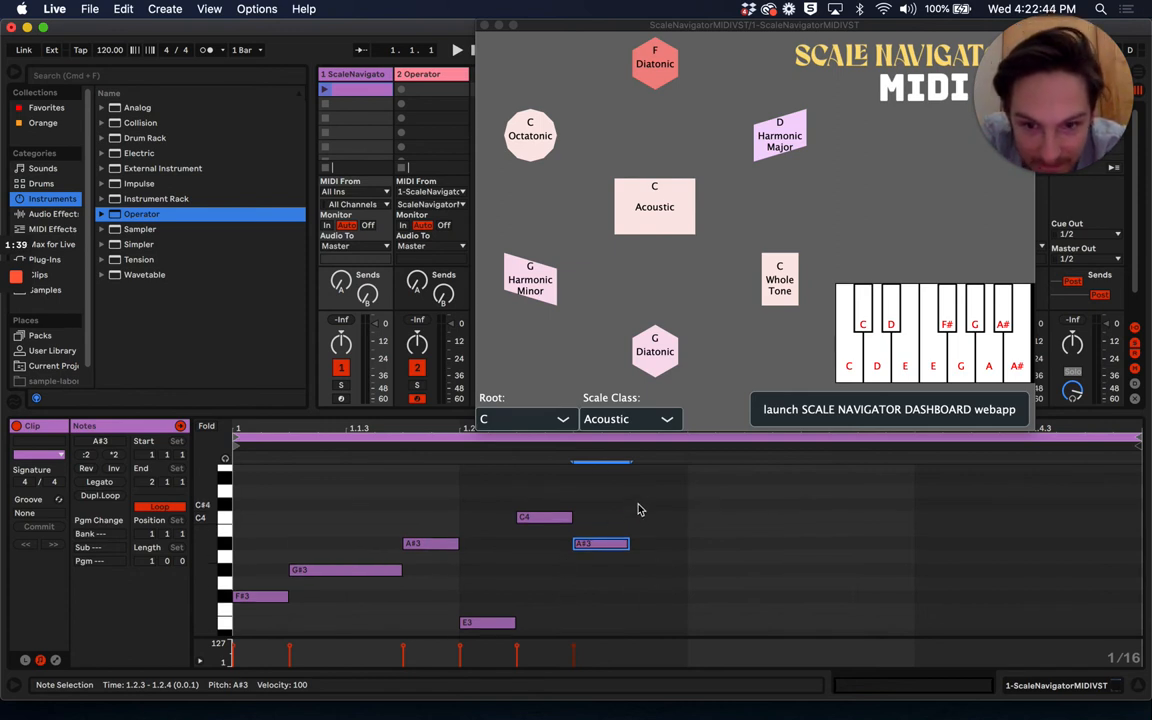
click(630, 490)
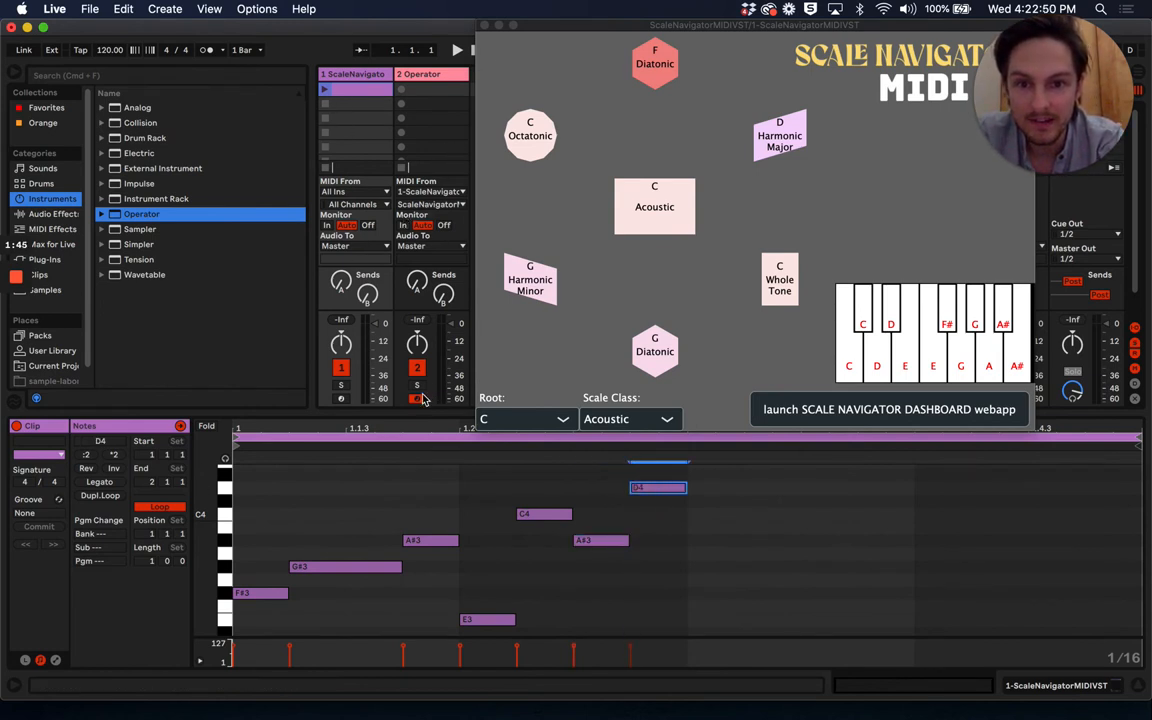
click(457, 50)
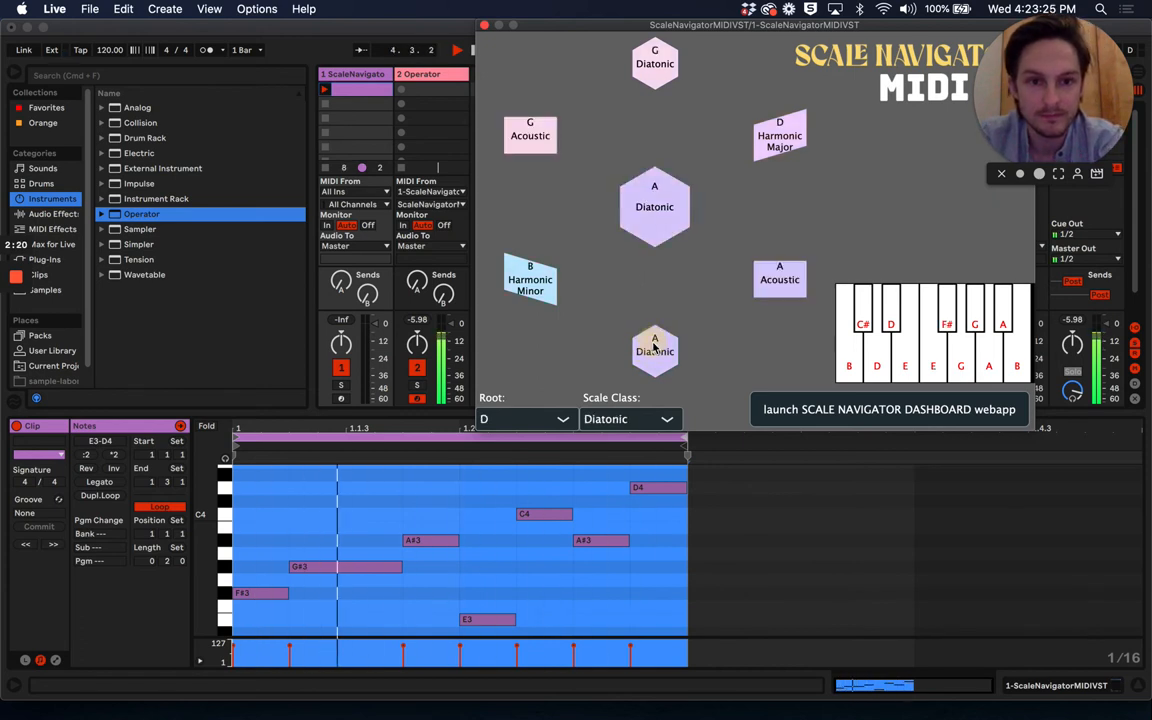
Step: Switch Scale Navigator's scale to A Diatonic, then C# Acoustic
click(654, 207)
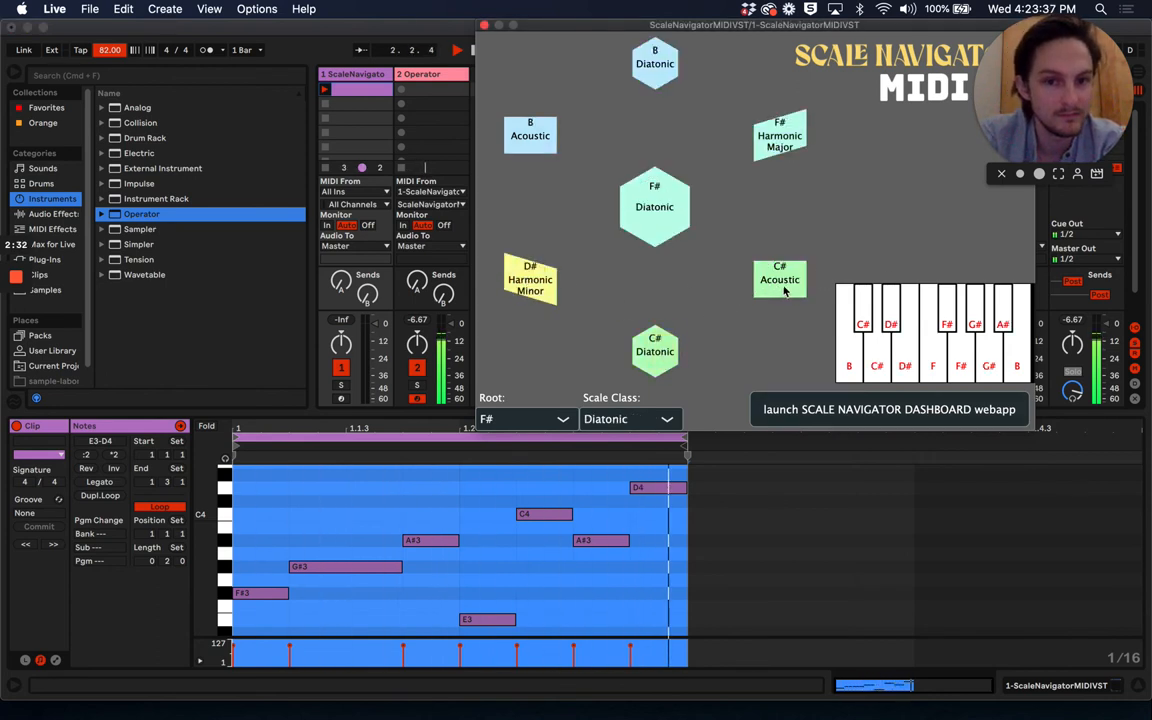
click(655, 351)
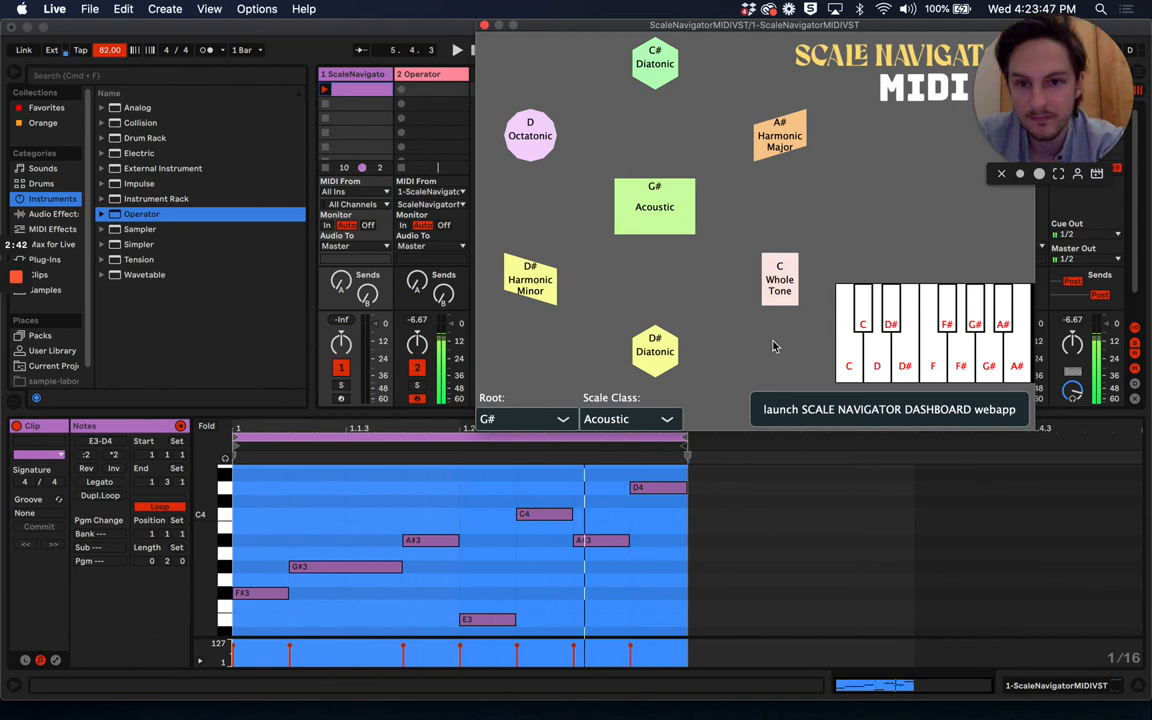
Step: Add the Fifth Chord preset from MIDI Effects > Chord to track 1, with Scale Navigator at A Diatonic
click(52, 228)
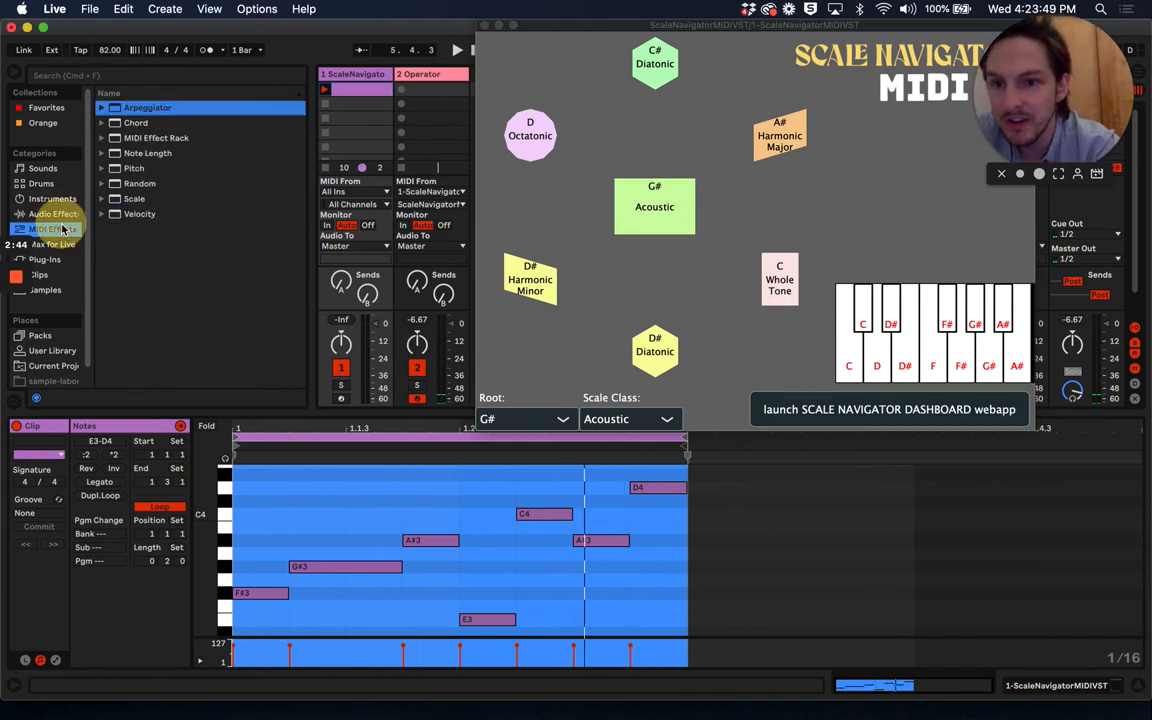
click(135, 122)
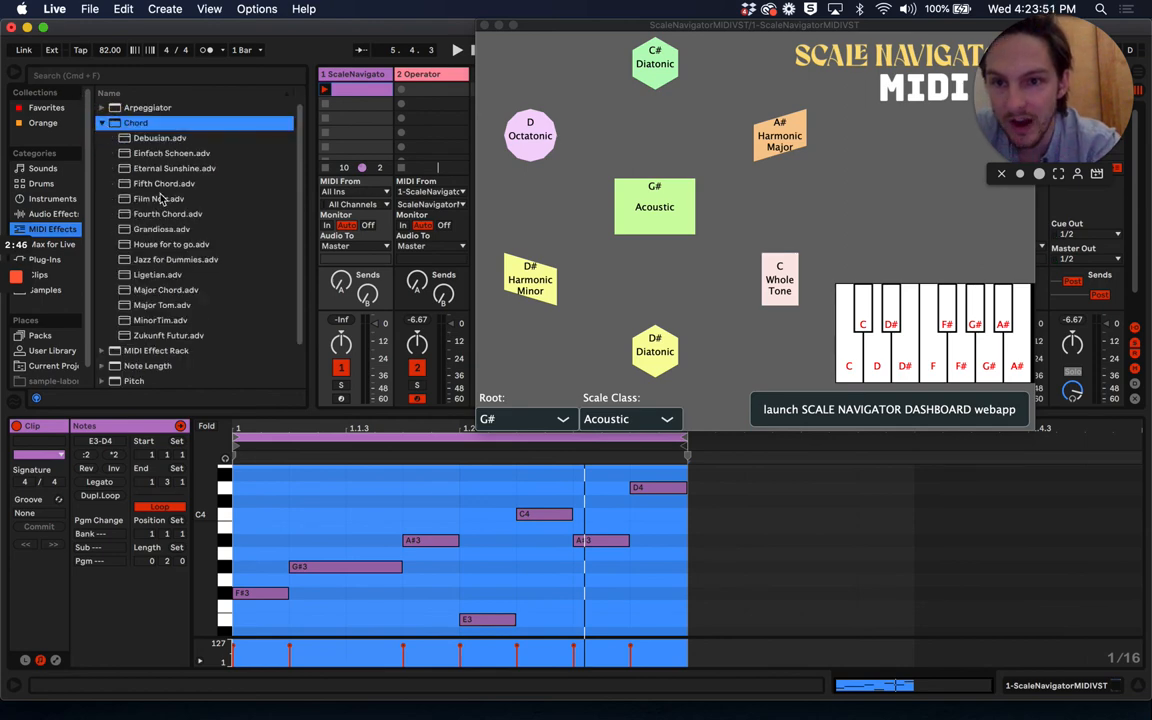
click(352, 73)
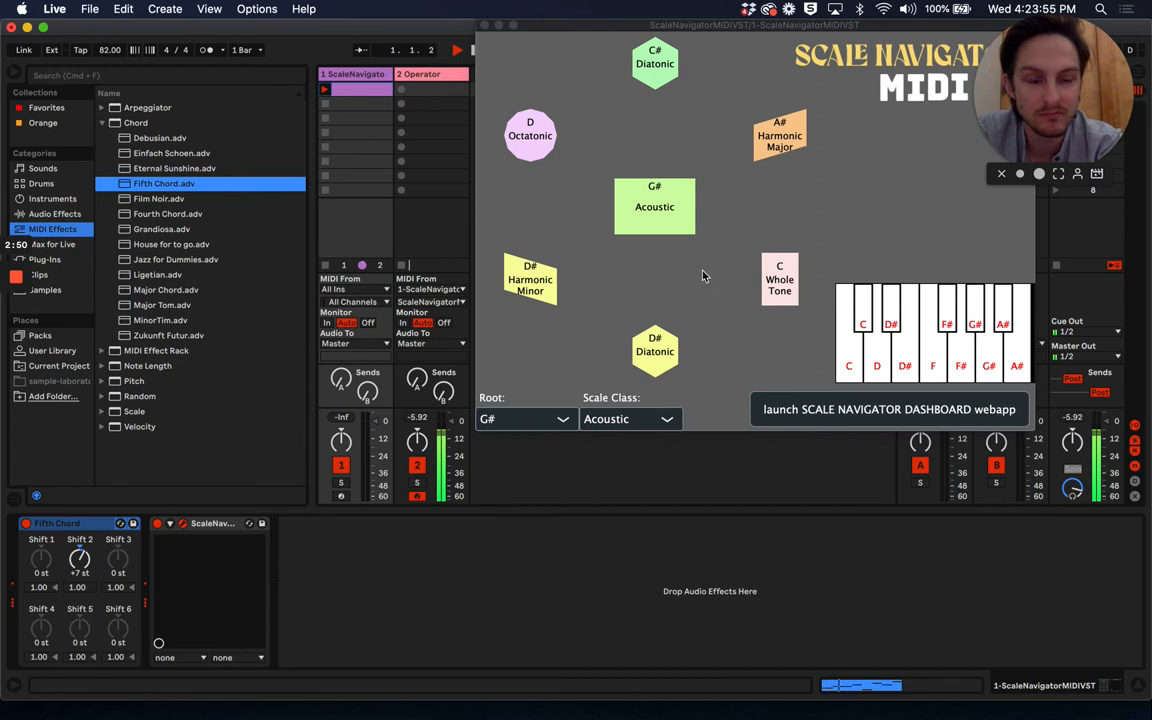
click(654, 206)
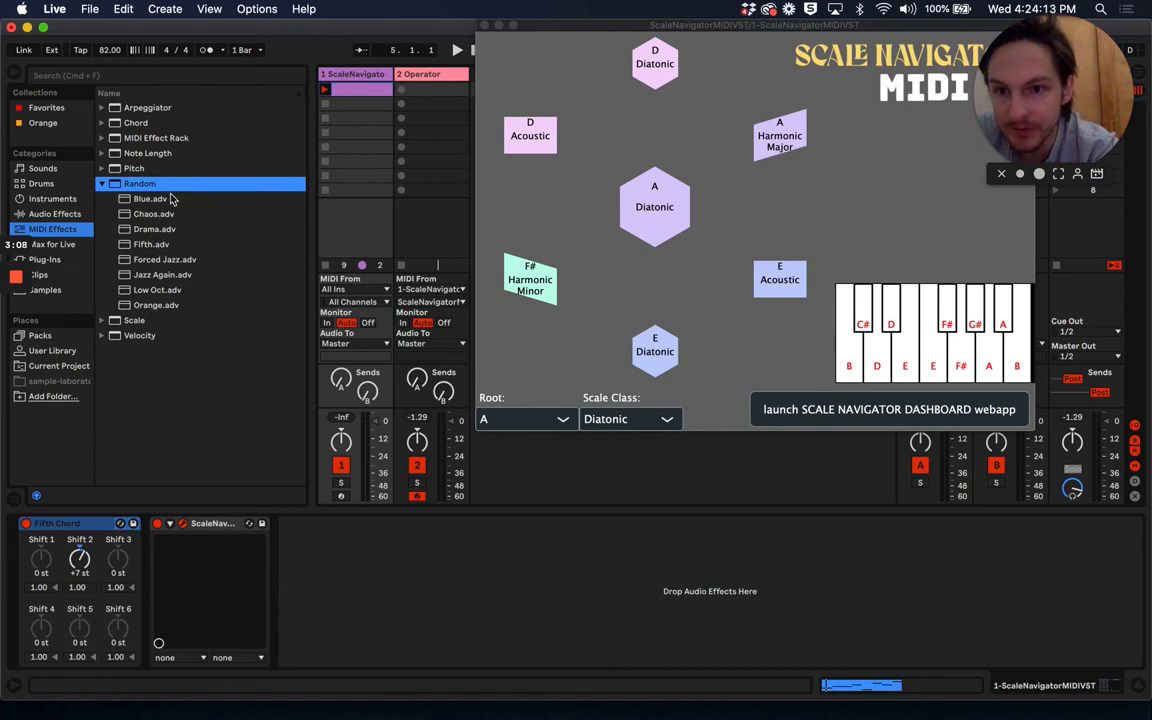
Step: Load the Drama random preset and lower Fifth Chord's Shift 2 below zero
click(154, 229)
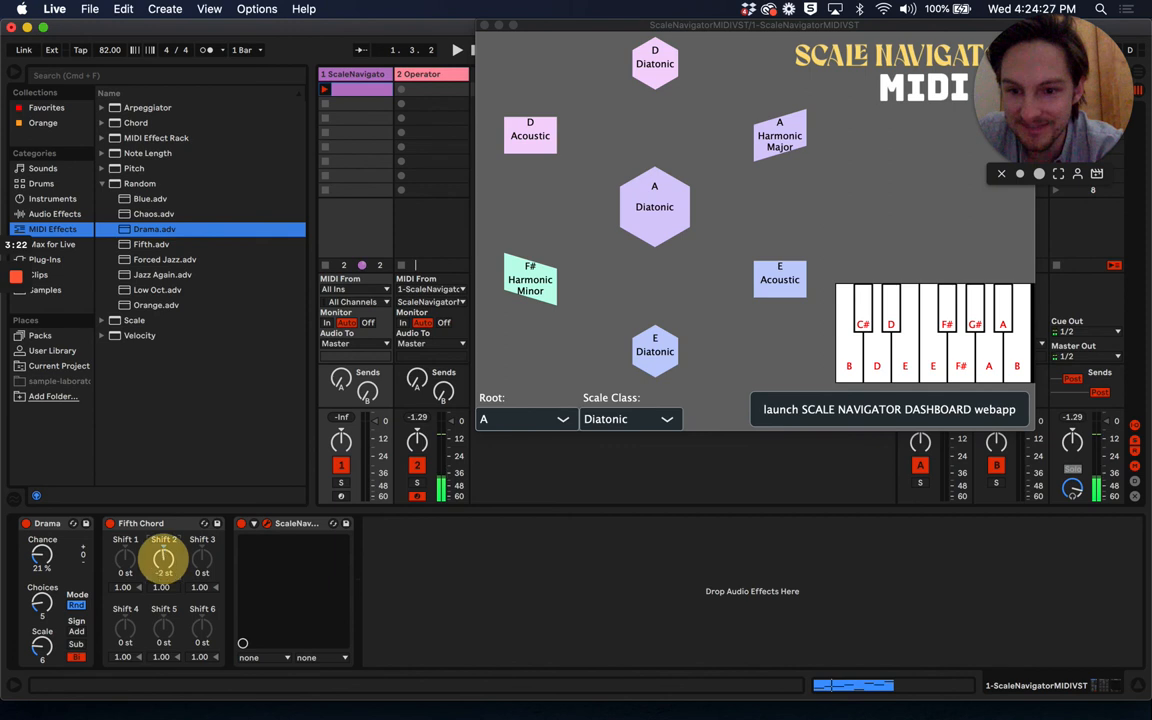
drag(163, 558, 163, 580)
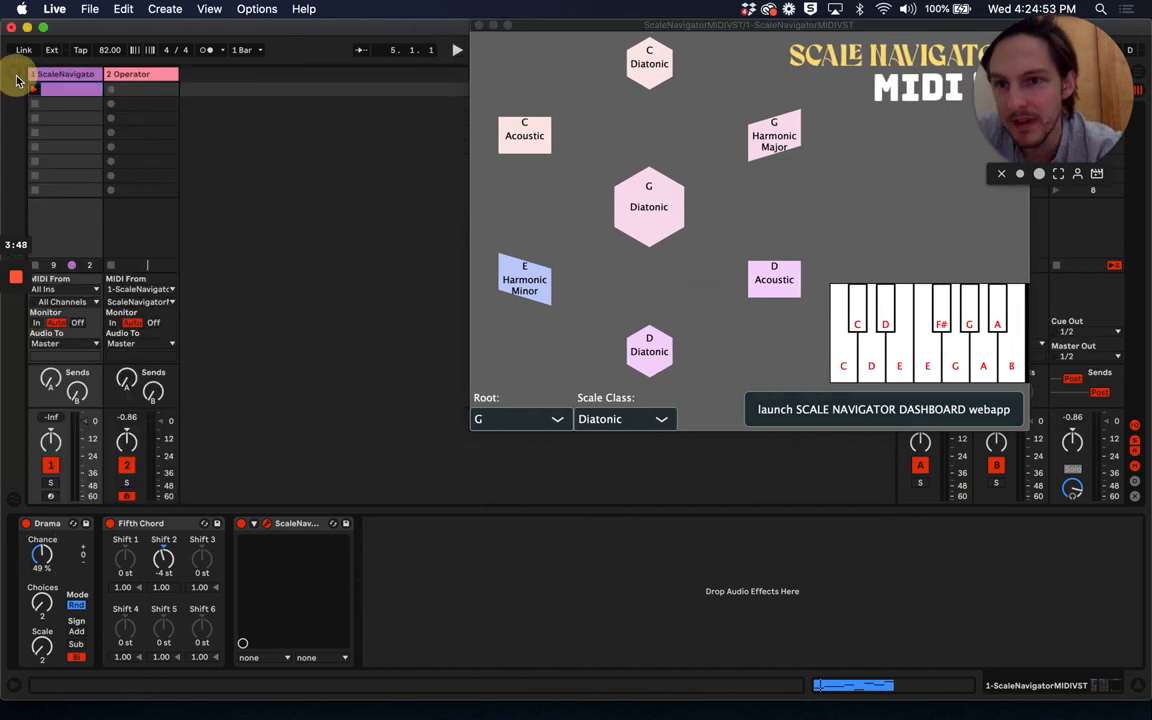
Step: Close the Scale Navigator plug-in window
click(1001, 173)
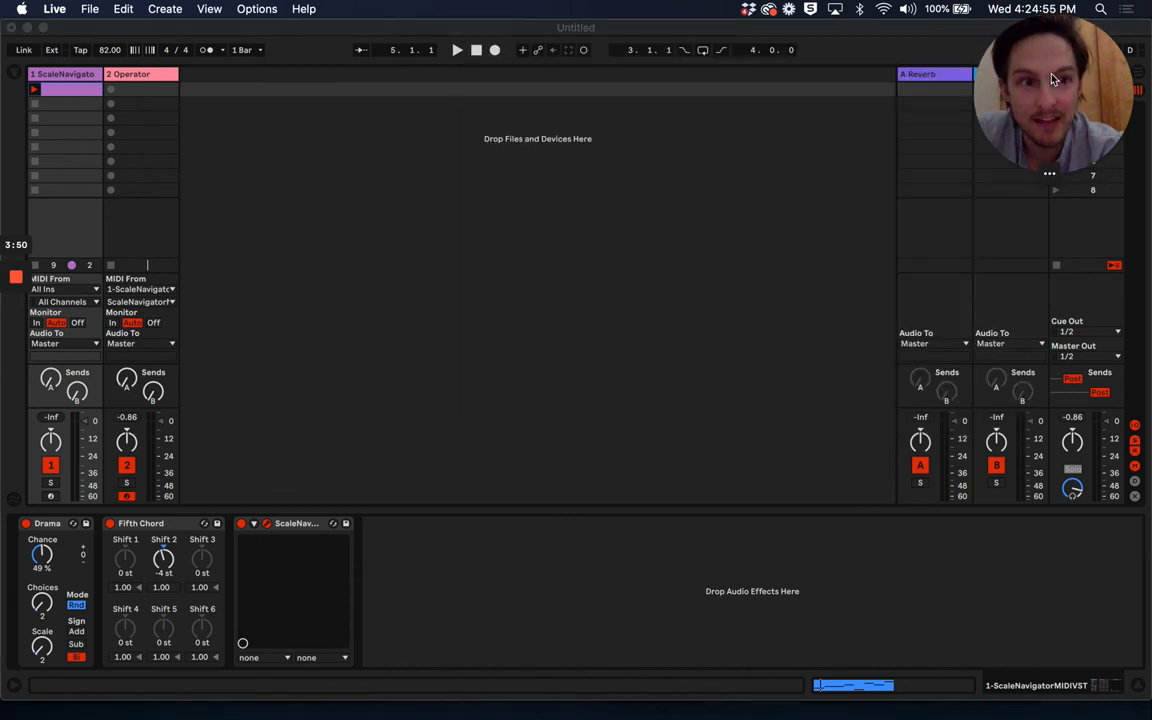